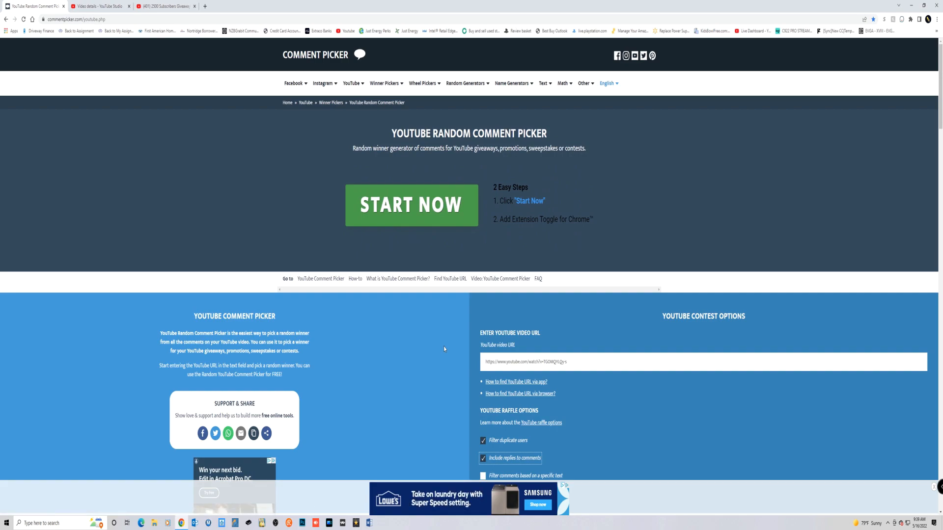
mouse_move(454, 227)
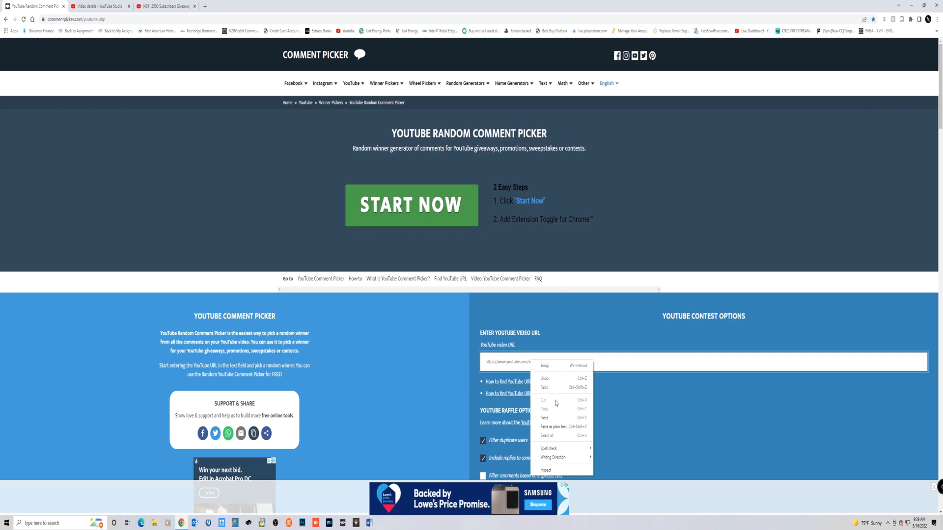
Paste the copied YouTube video link into the video URL field.
click(545, 418)
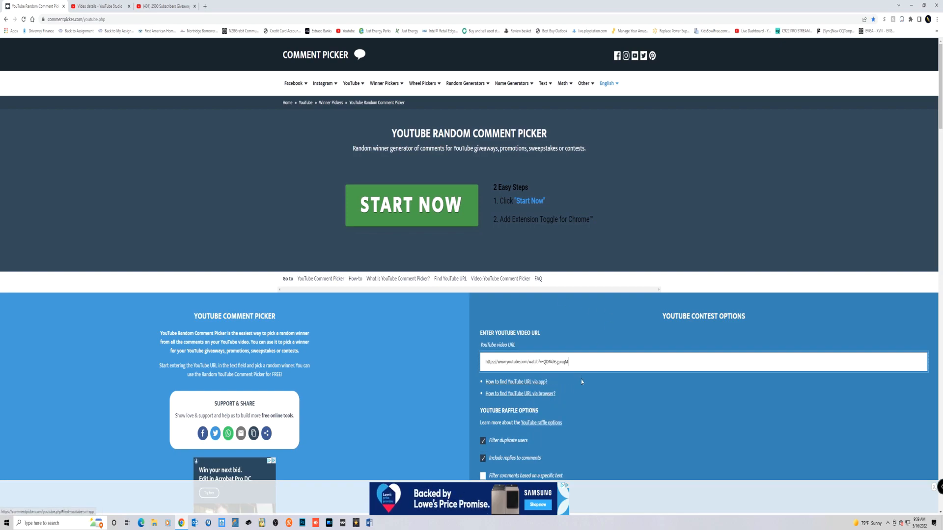
Fetch the video's comments, yielding 137 unique comments, and scroll to the raffle section.
scroll(down, 3)
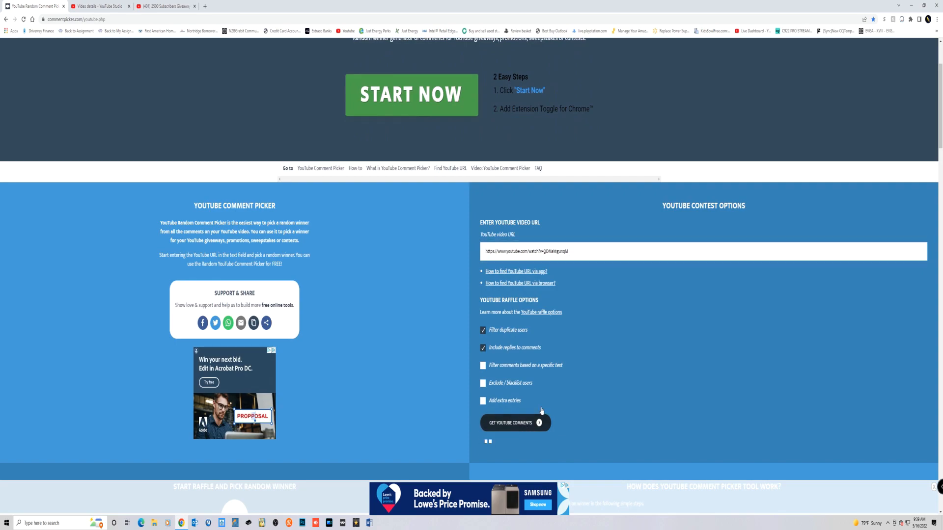
click(512, 423)
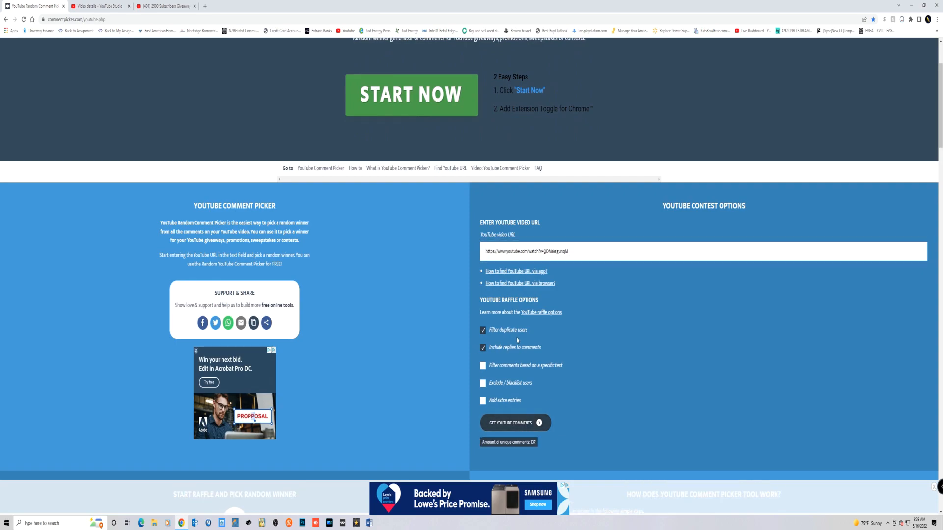
mouse_move(595, 345)
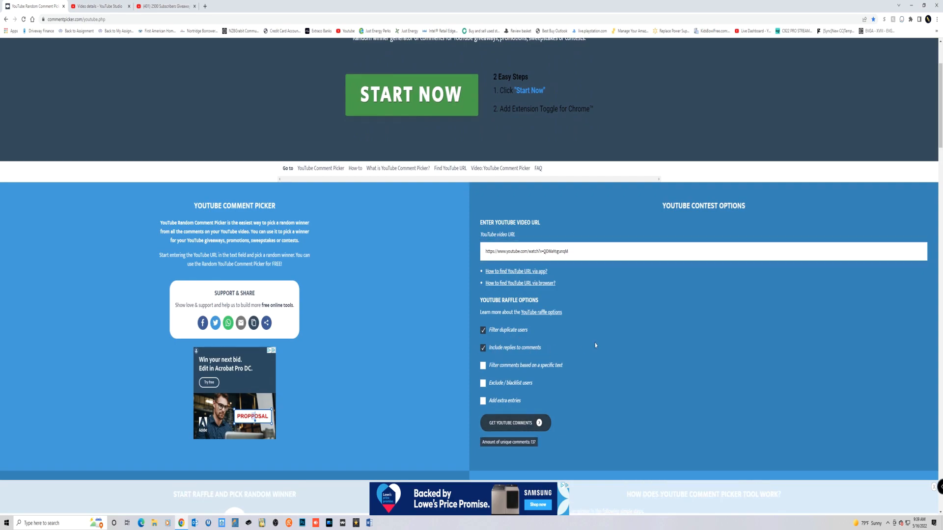
mouse_move(590, 332)
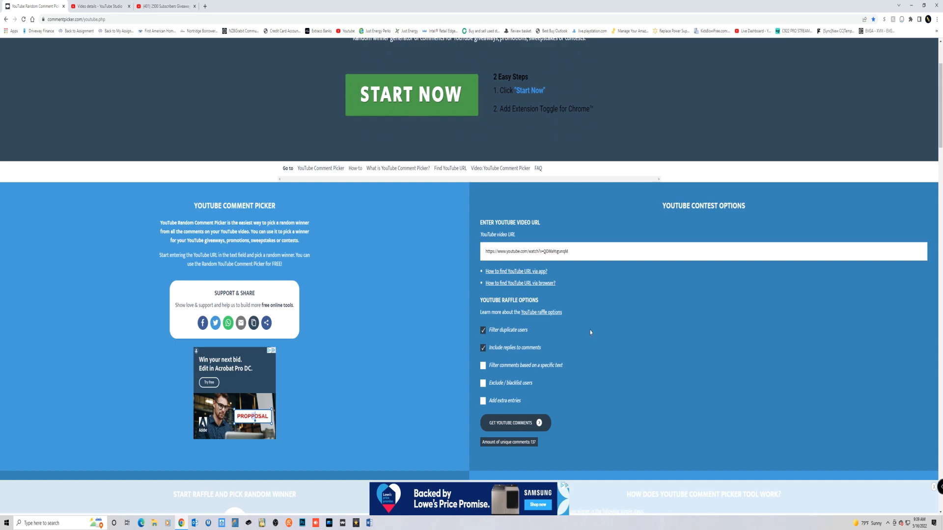
scroll(down, 3)
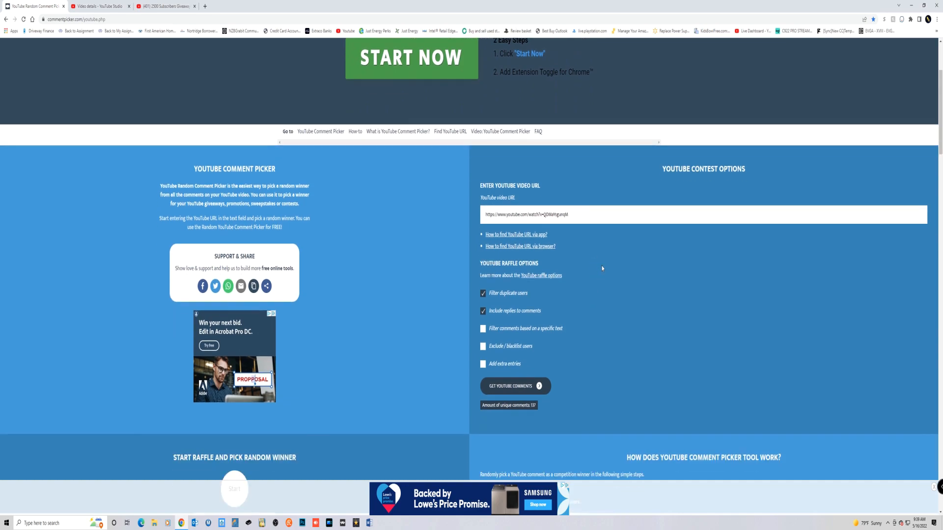
scroll(down, 3)
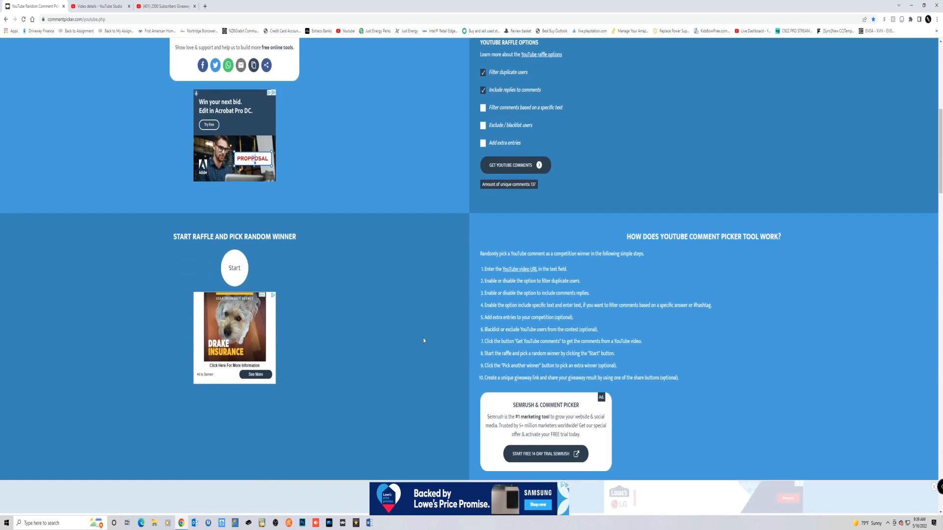
mouse_move(364, 336)
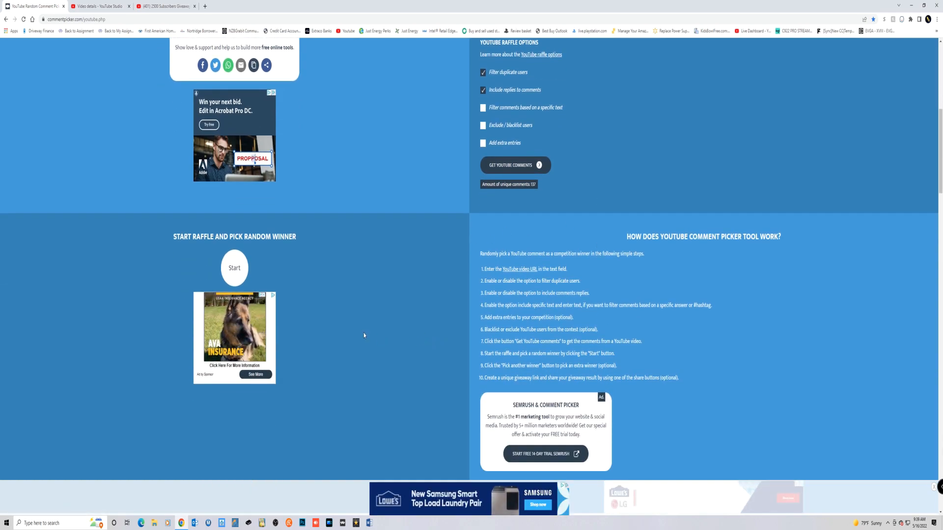
Start the raffle to draw a winner from 137 comments and review the winner card.
click(234, 267)
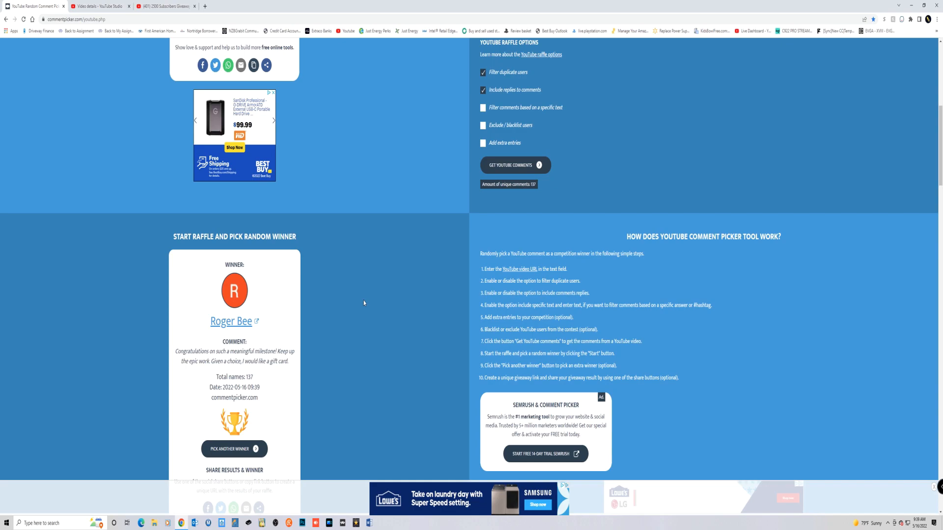
scroll(down, 3)
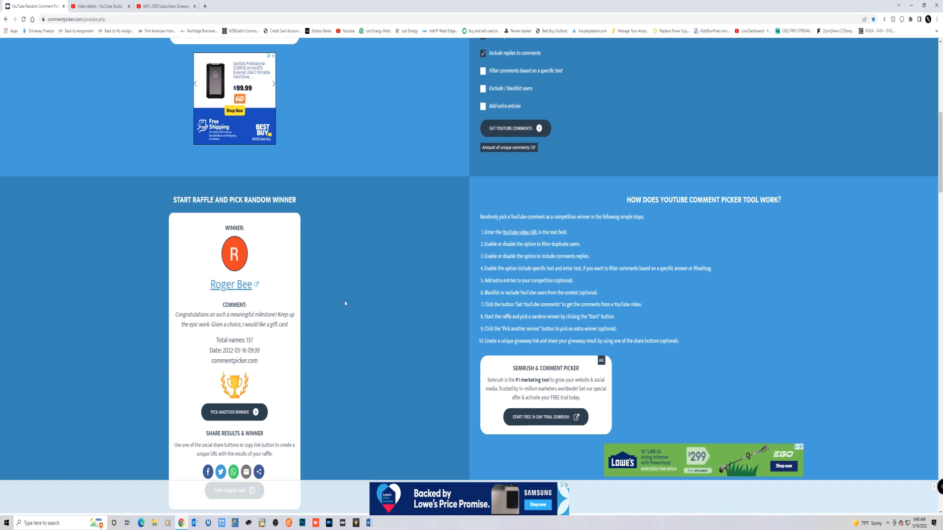
mouse_move(359, 269)
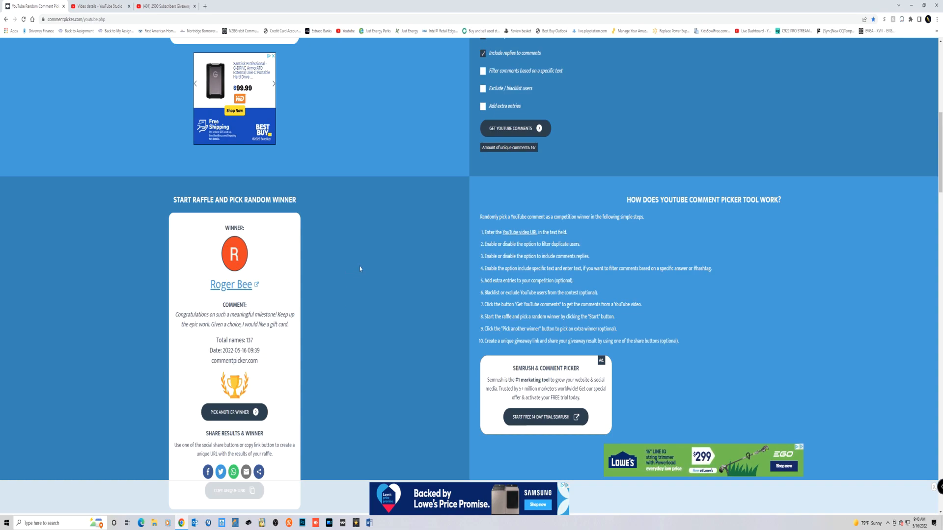
scroll(down, 3)
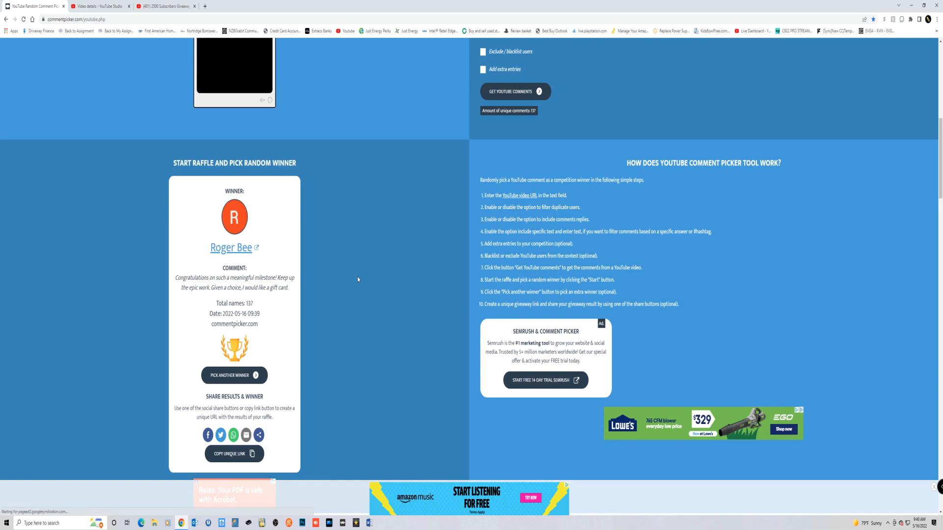
scroll(down, 3)
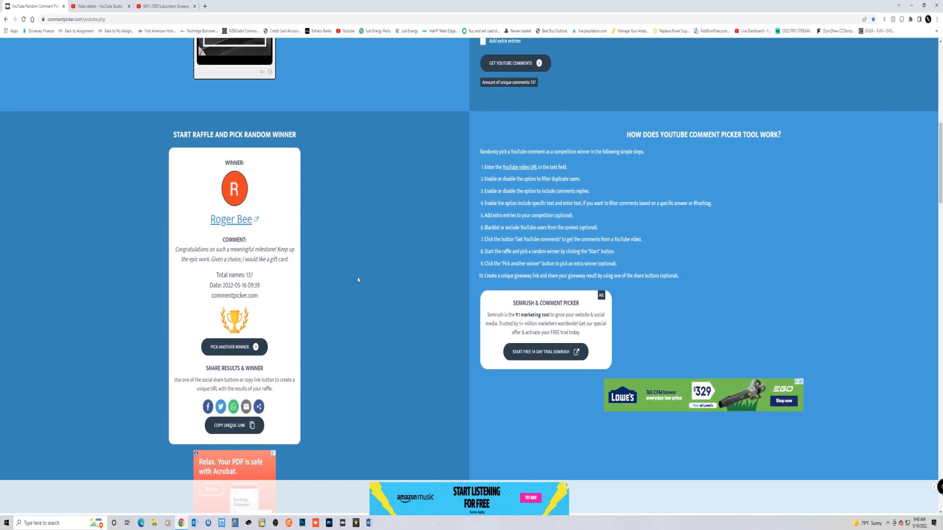
scroll(up, 3)
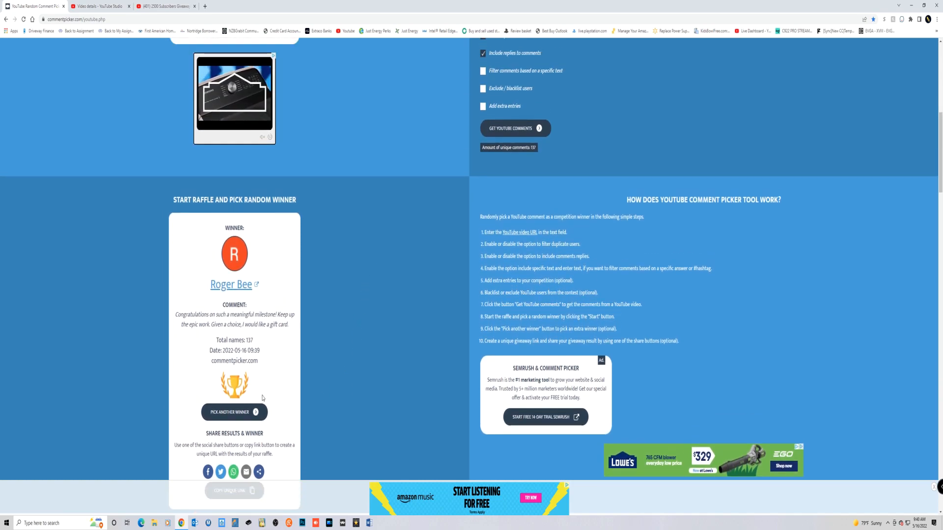
Pick another winner and scroll through the resulting winner card.
click(234, 412)
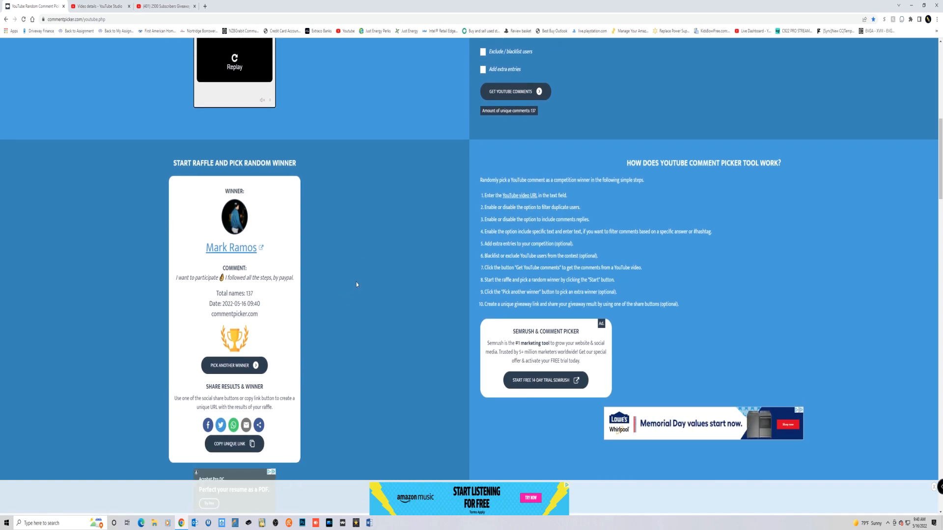
mouse_move(367, 254)
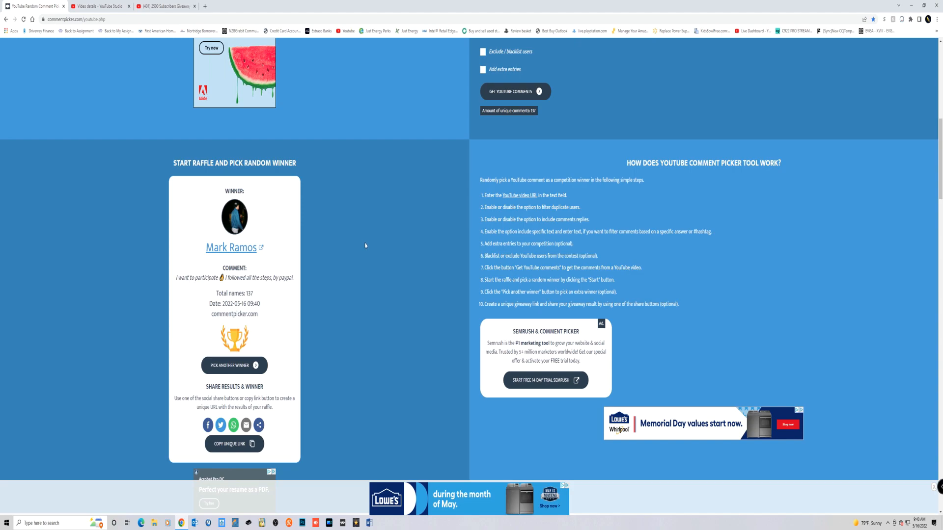
scroll(down, 3)
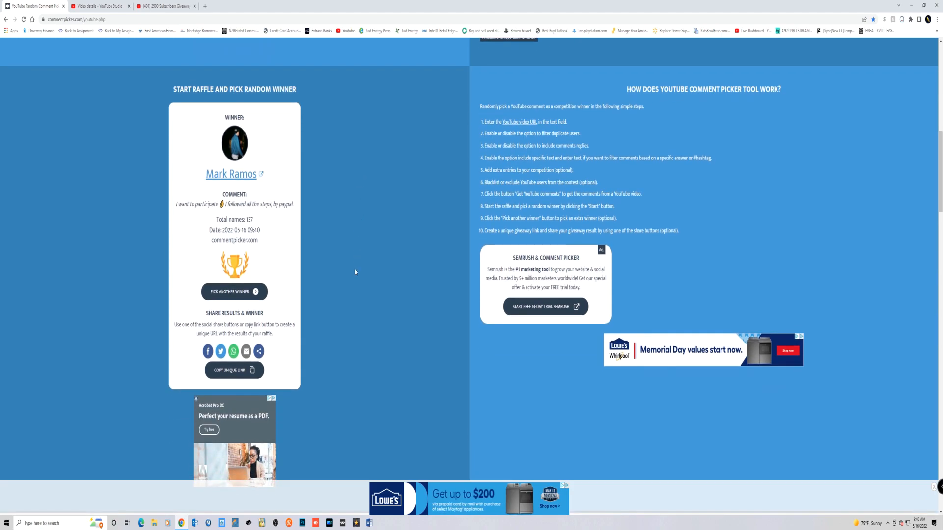
scroll(up, 3)
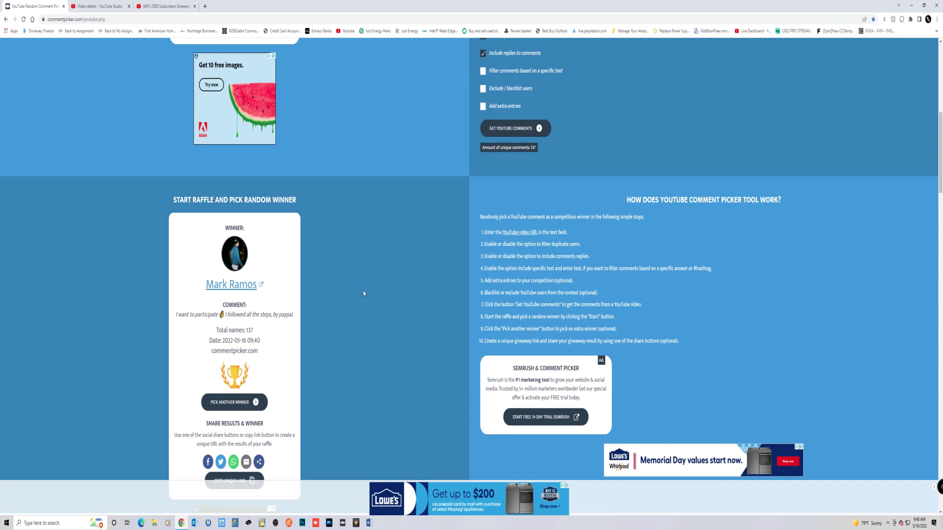
scroll(down, 3)
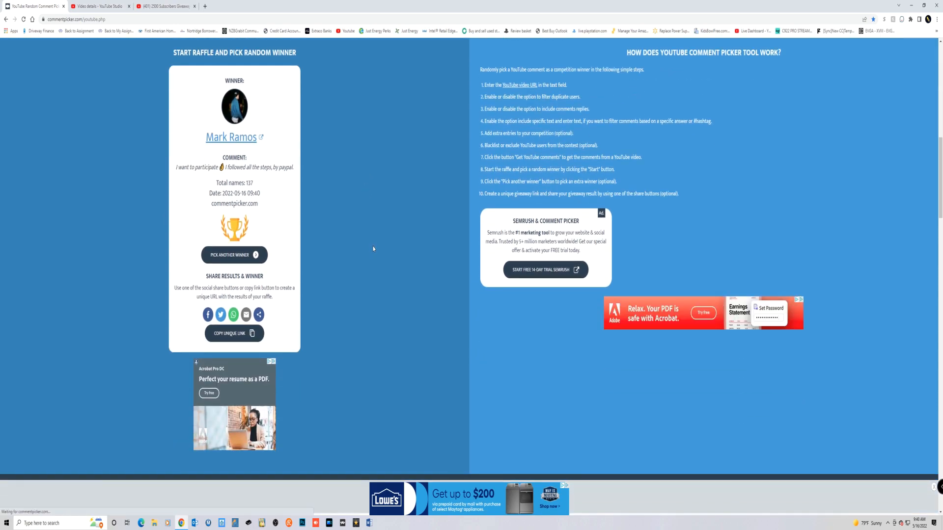
mouse_move(377, 259)
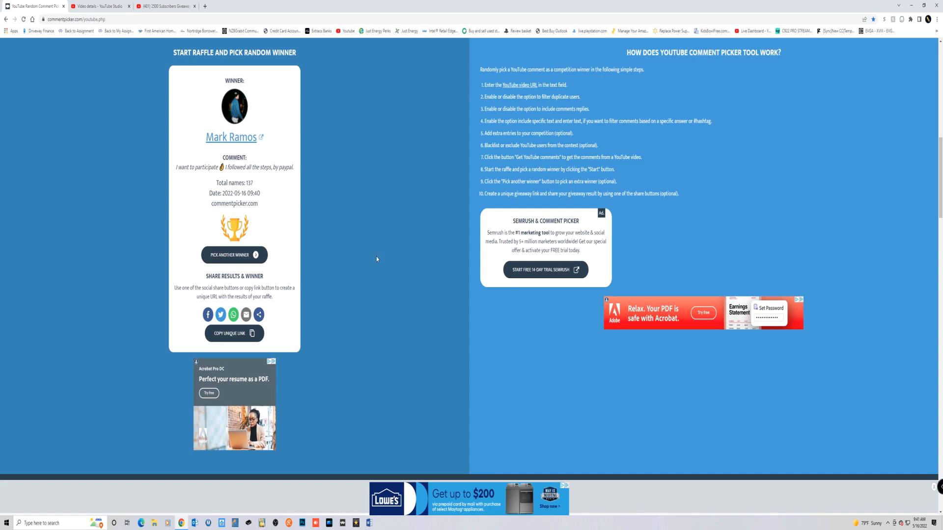
scroll(up, 3)
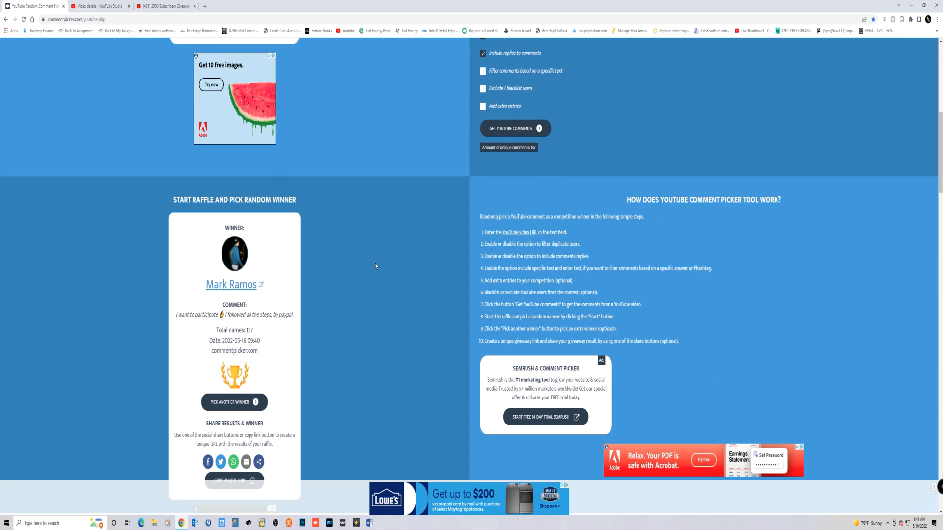
scroll(down, 3)
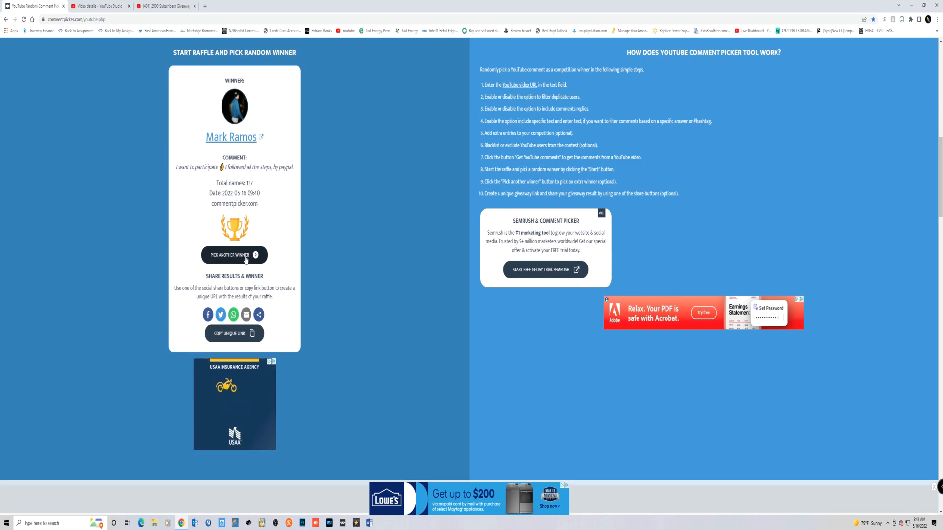
Pick another winner, drawing a second commenter from the 137 names.
click(234, 255)
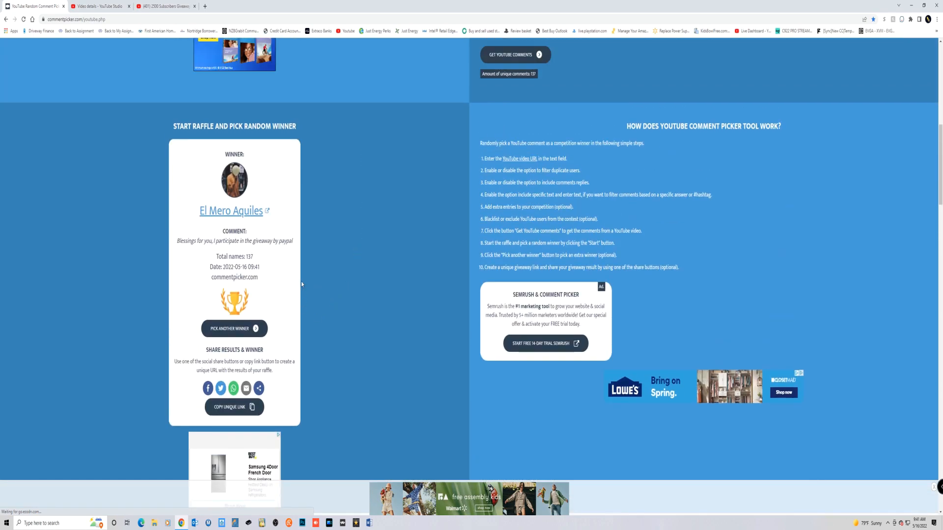
Pick a third winner from the 137 names and review the new card.
click(234, 329)
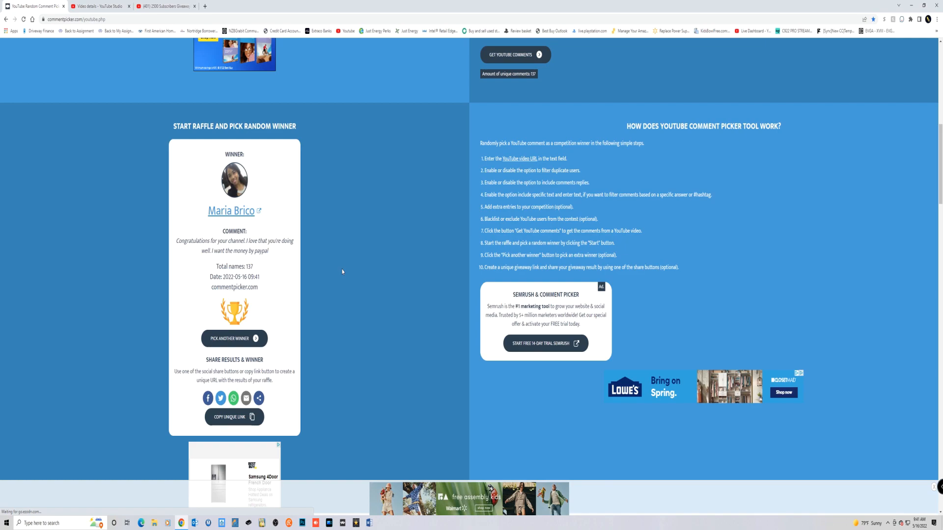
mouse_move(358, 244)
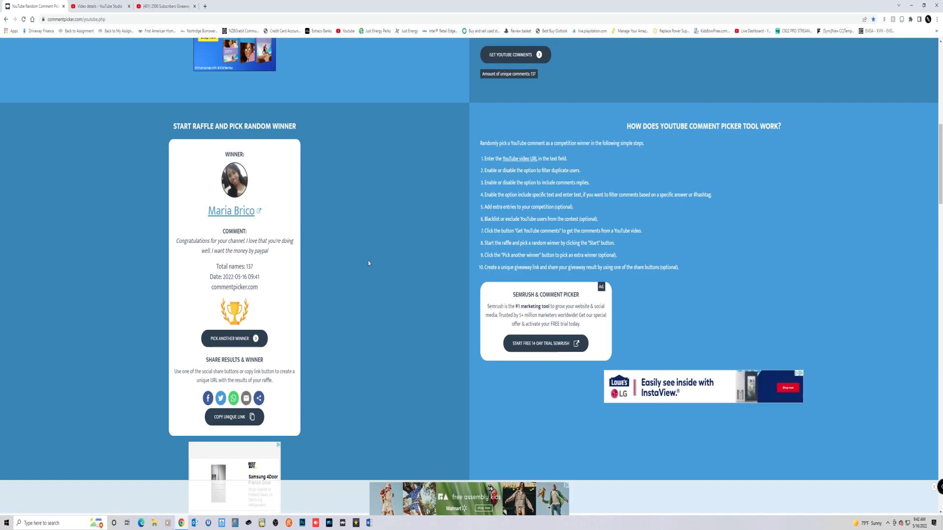
scroll(up, 3)
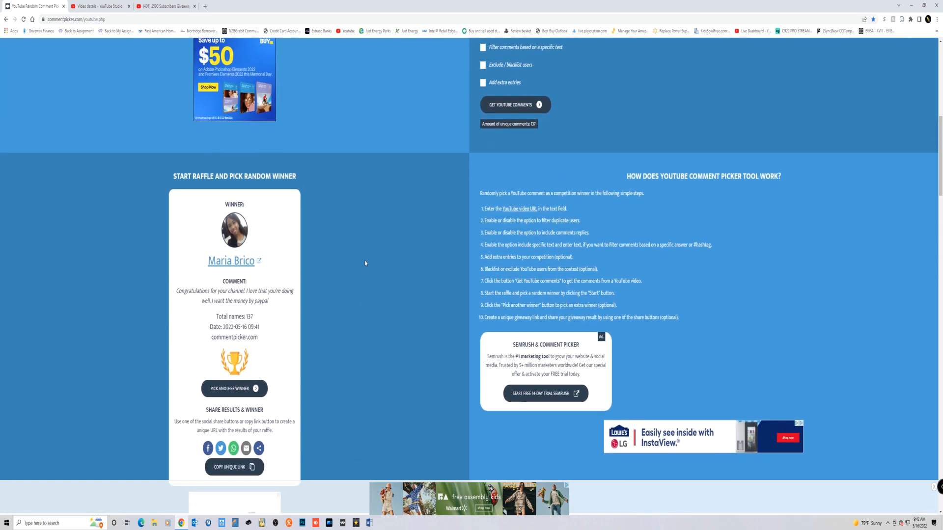
scroll(down, 3)
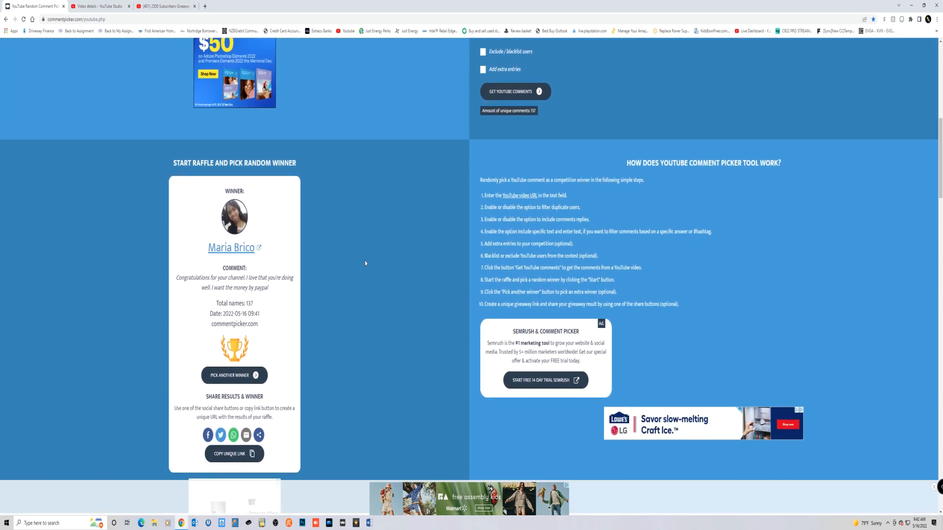